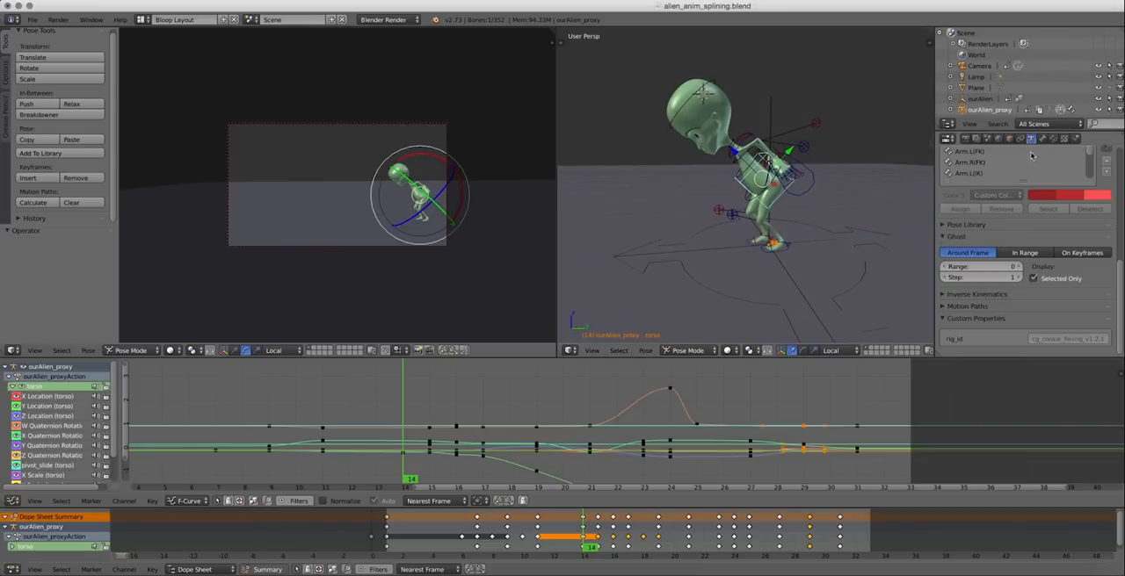
mouse_move(991, 290)
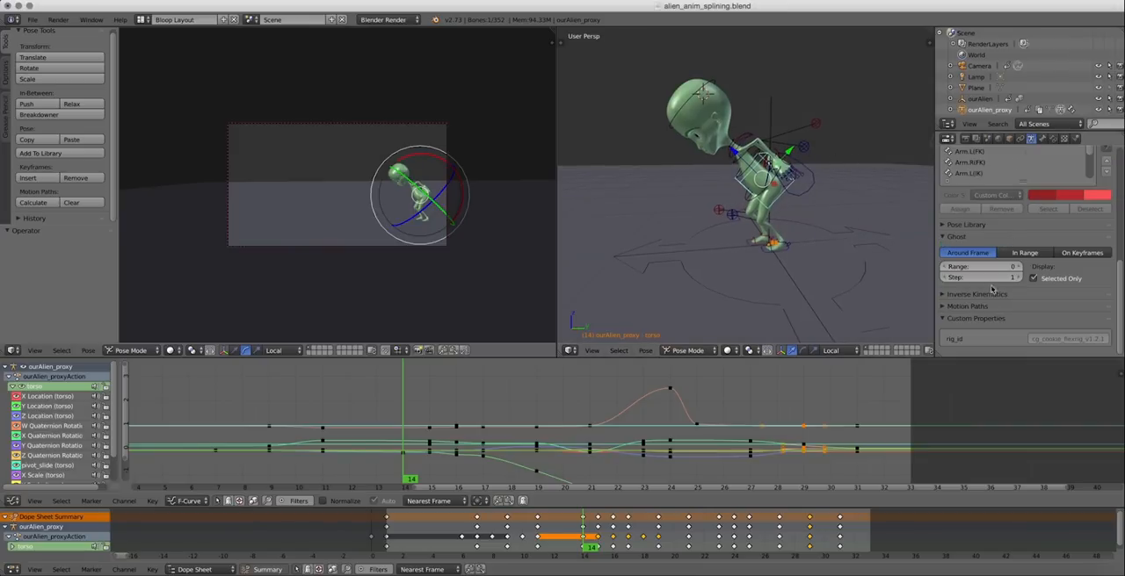
mouse_move(1010, 278)
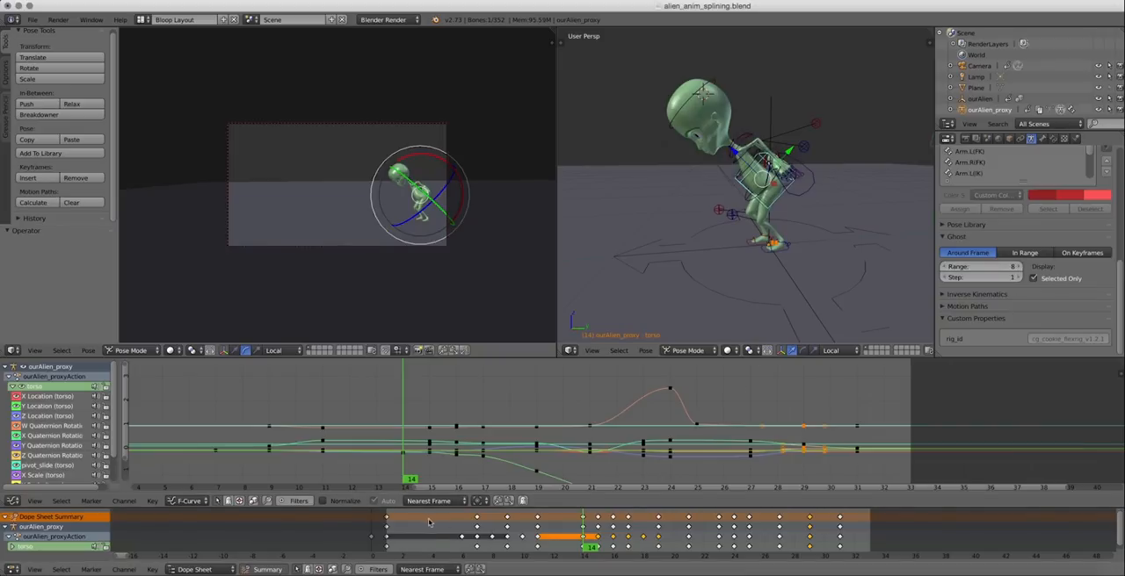
- Enable armature ghosting Around Frame and scrub to a later frame to view ghosted poses
left_click(383, 478)
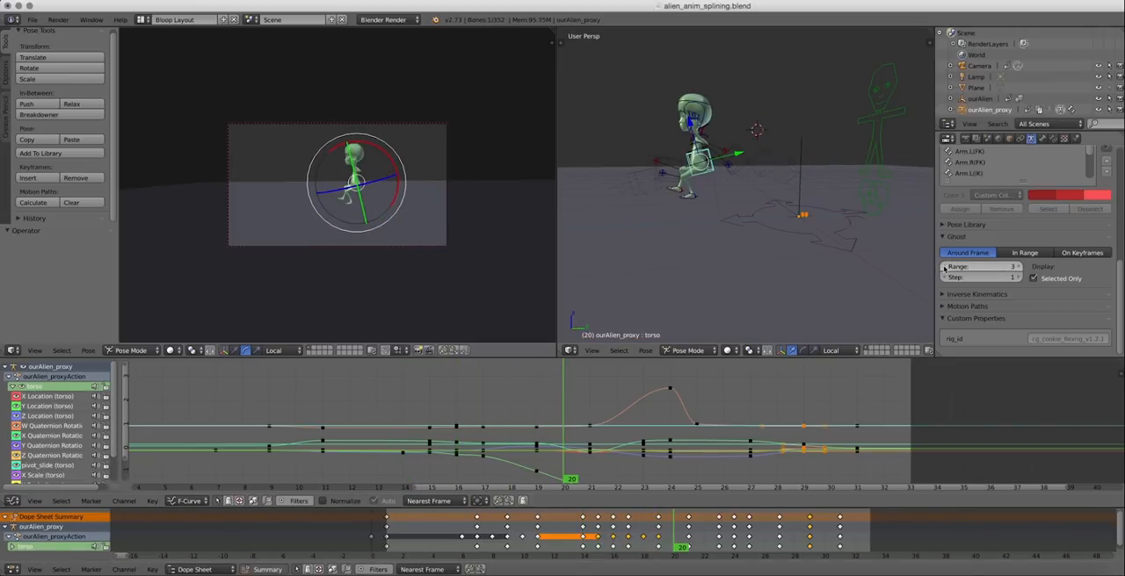
- Select the torso control, translate and rotate it into a new pose, then step one frame forward
left_click(1010, 267)
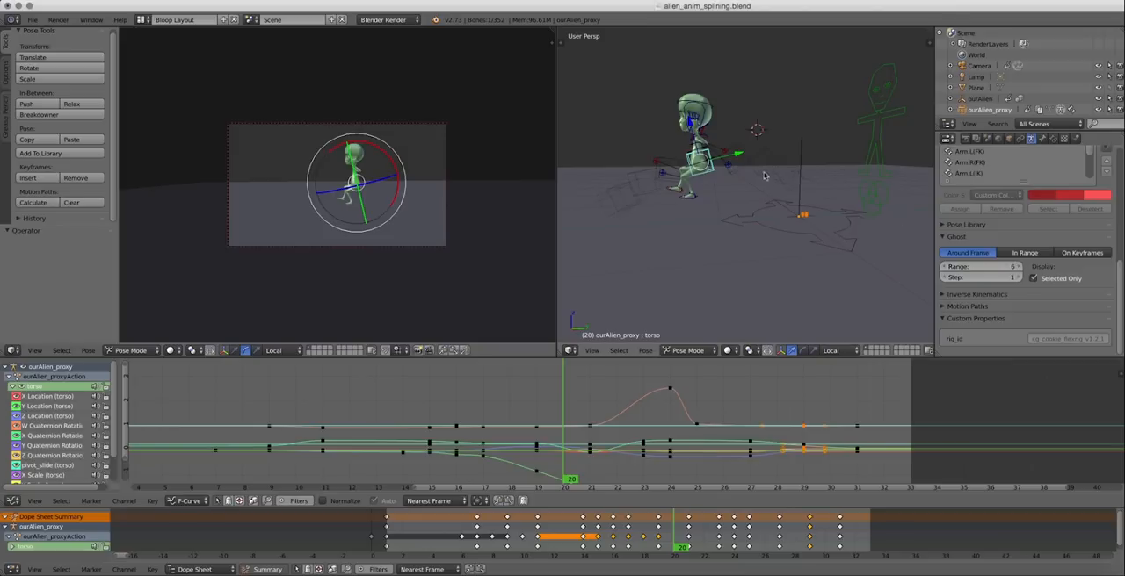
mouse_move(784, 172)
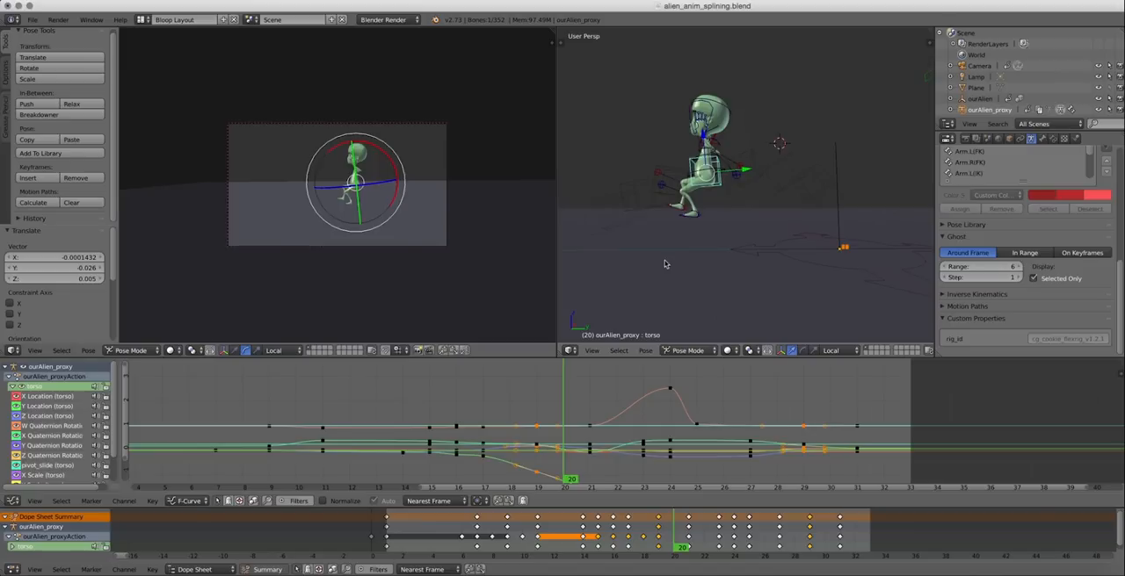
left_click(517, 489)
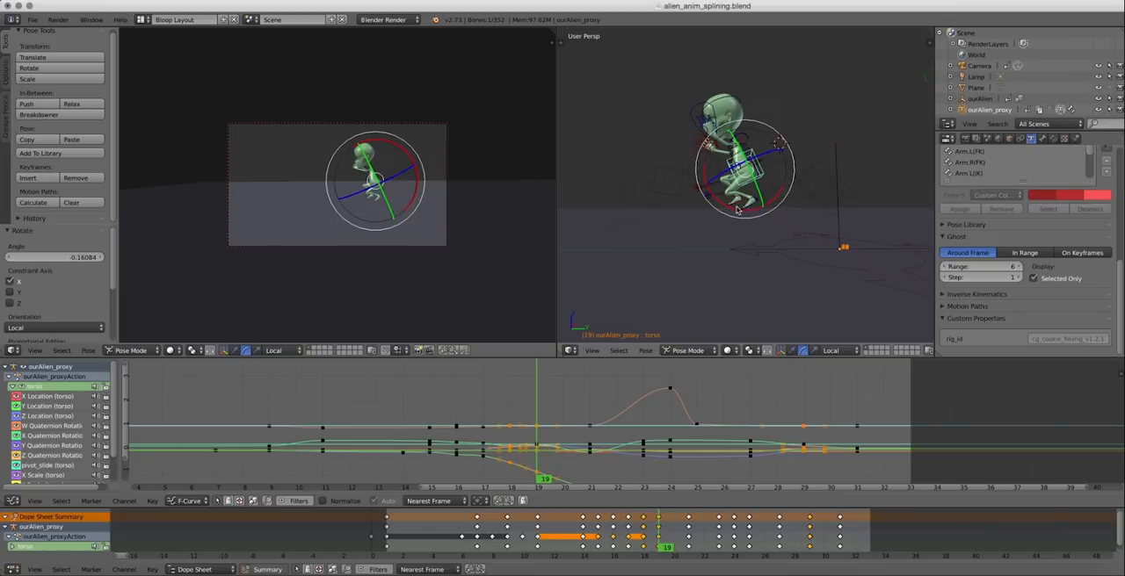
key("right")
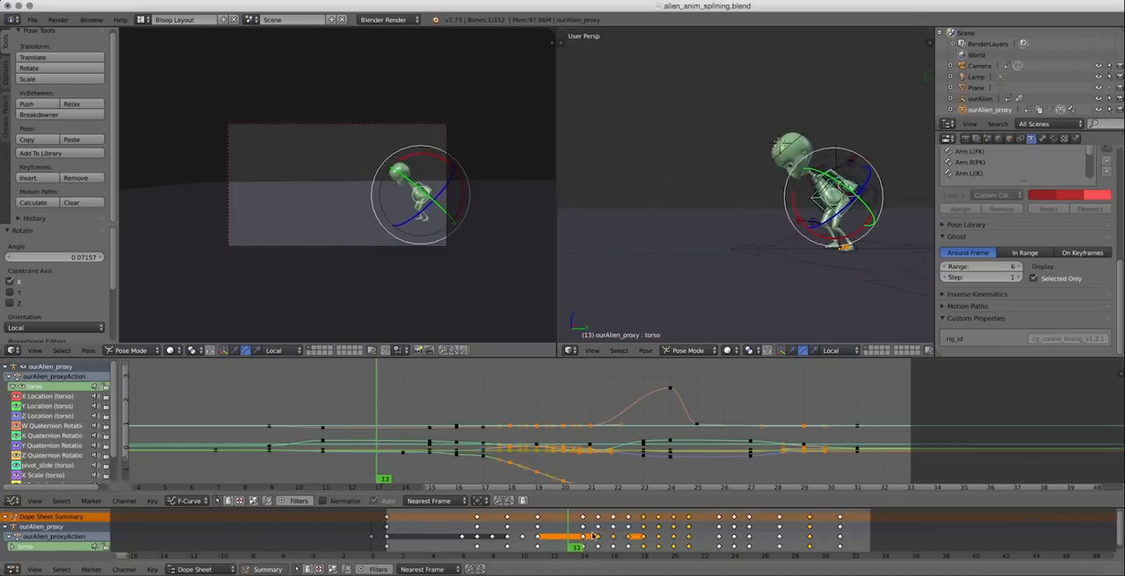
- Select the hand.R.L control and rotate it at a later frame to refine the hand's arc
left_click(719, 552)
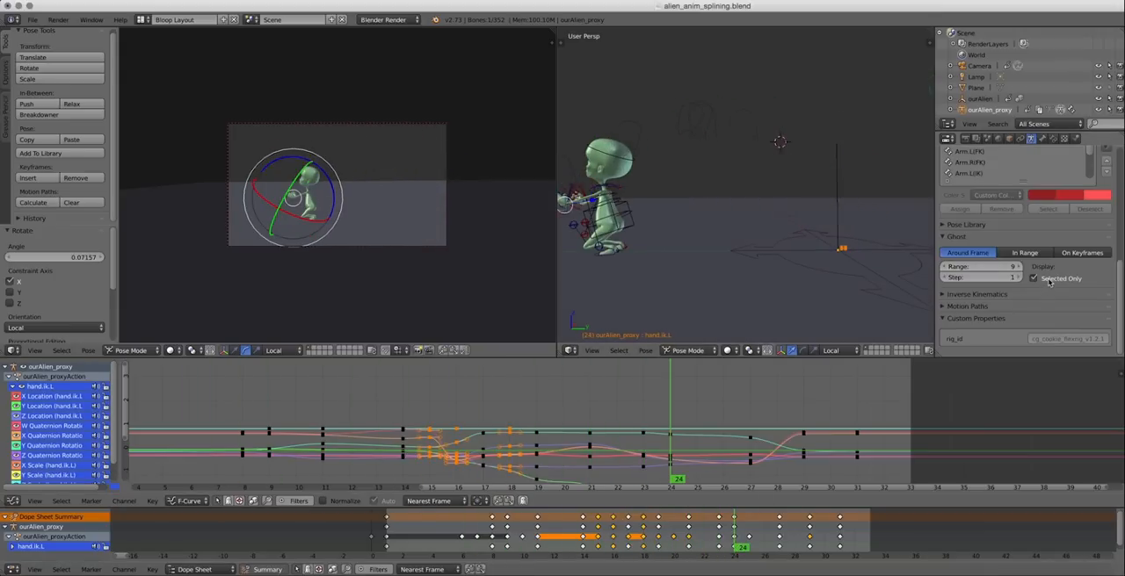
left_click(1033, 278)
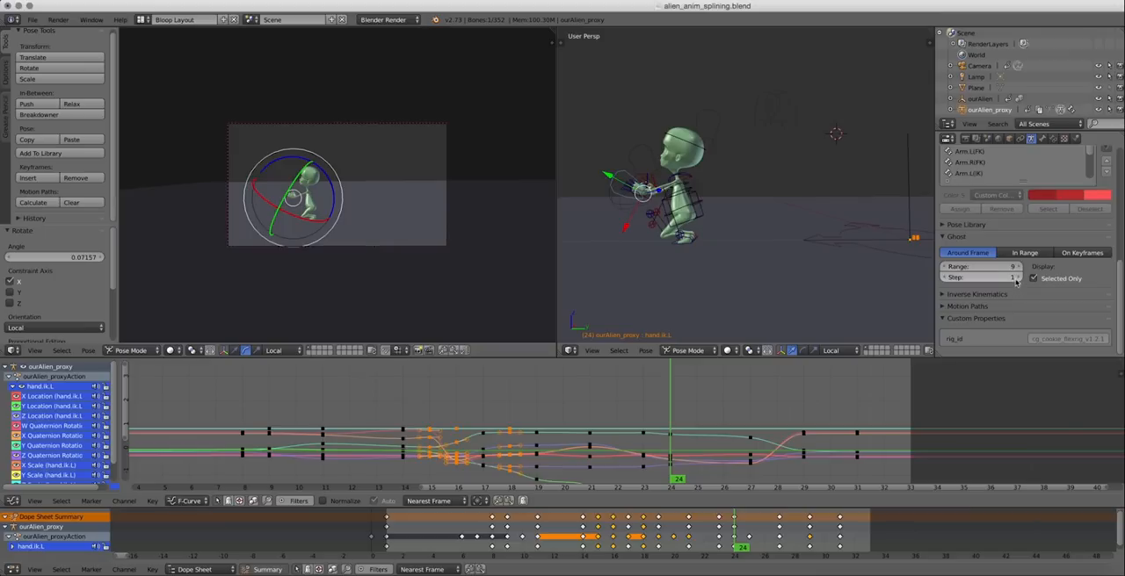
mouse_move(1016, 278)
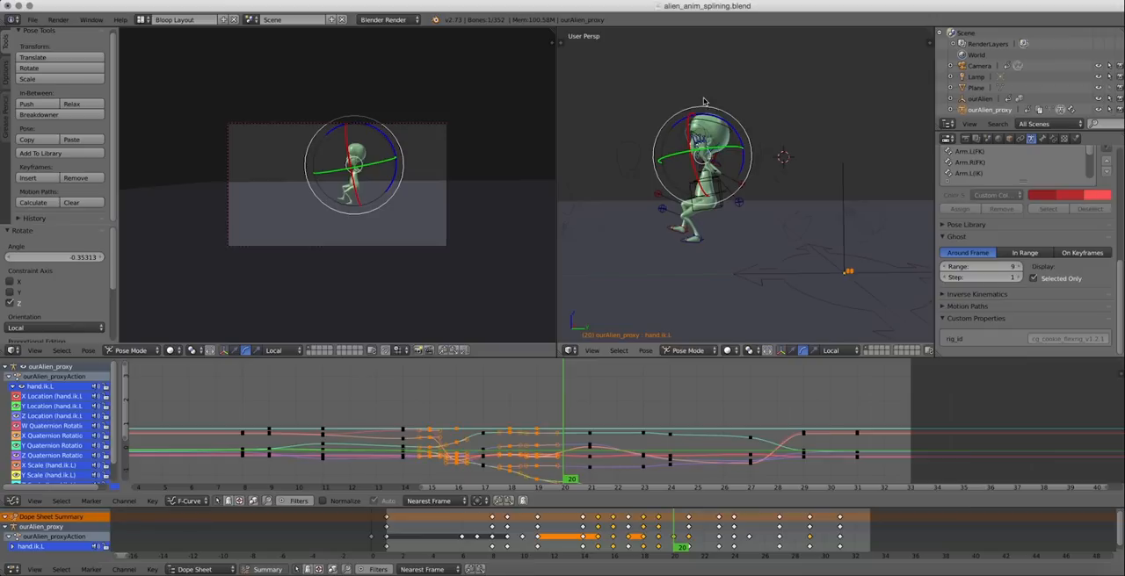
mouse_move(771, 99)
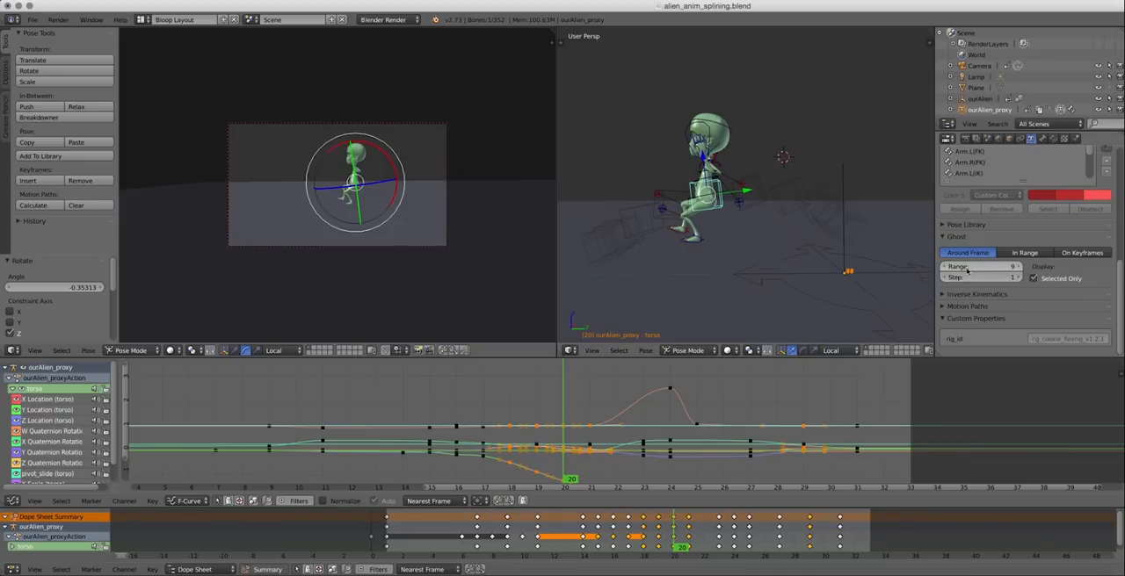
- Calculate the torso control's motion path from frame 1 to 250
left_click(975, 267)
type("0")
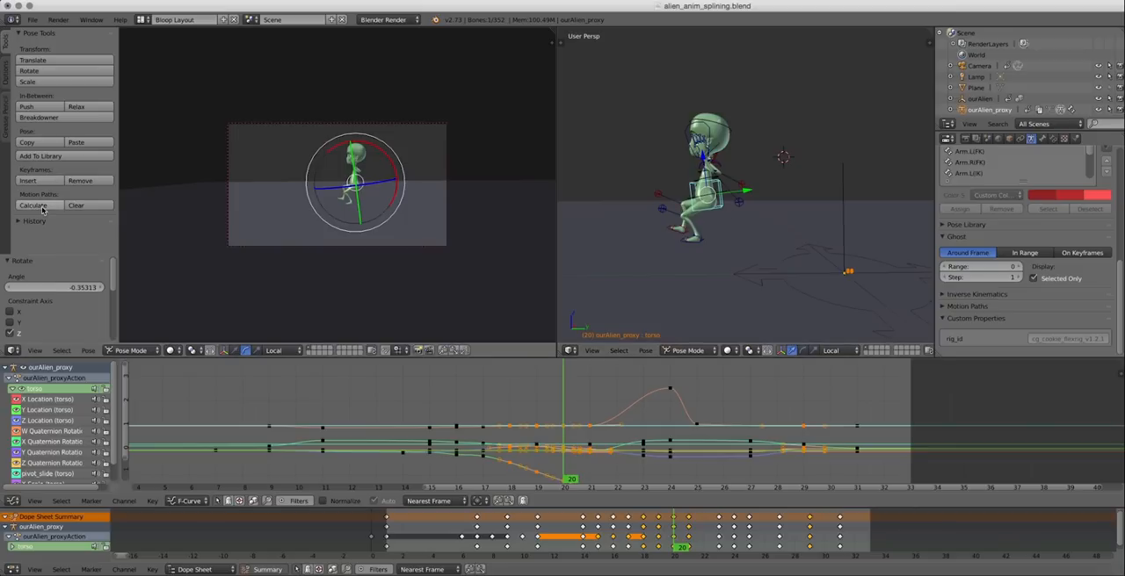
left_click(31, 204)
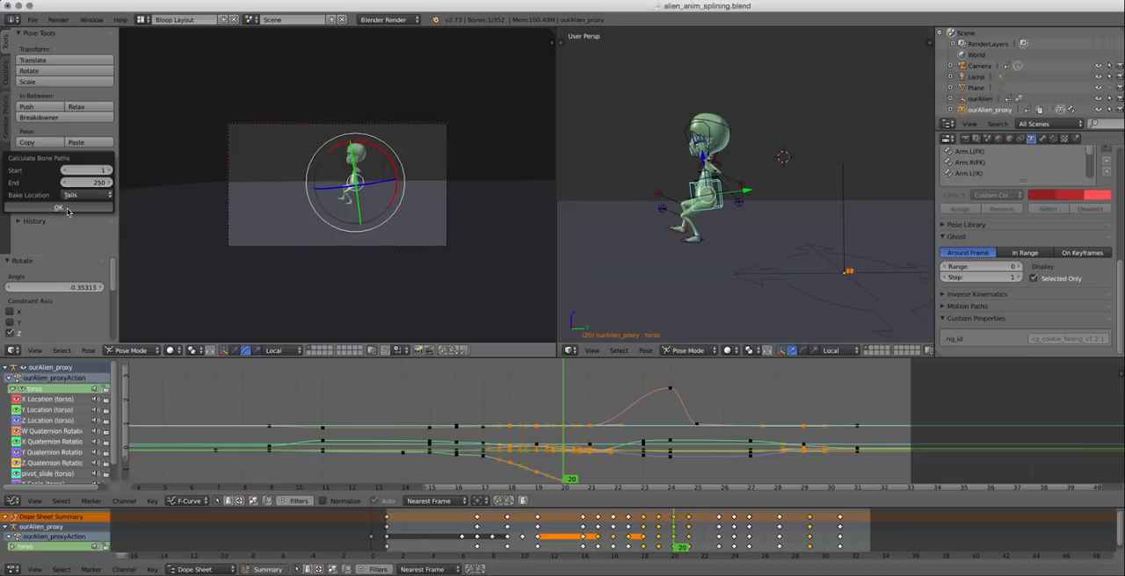
left_click(31, 208)
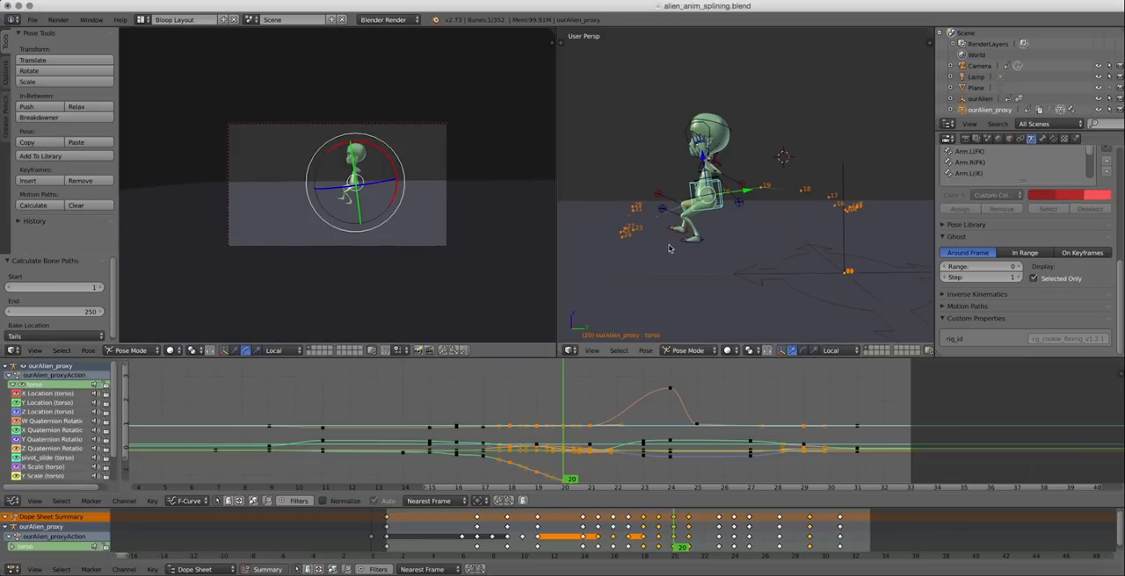
mouse_move(857, 214)
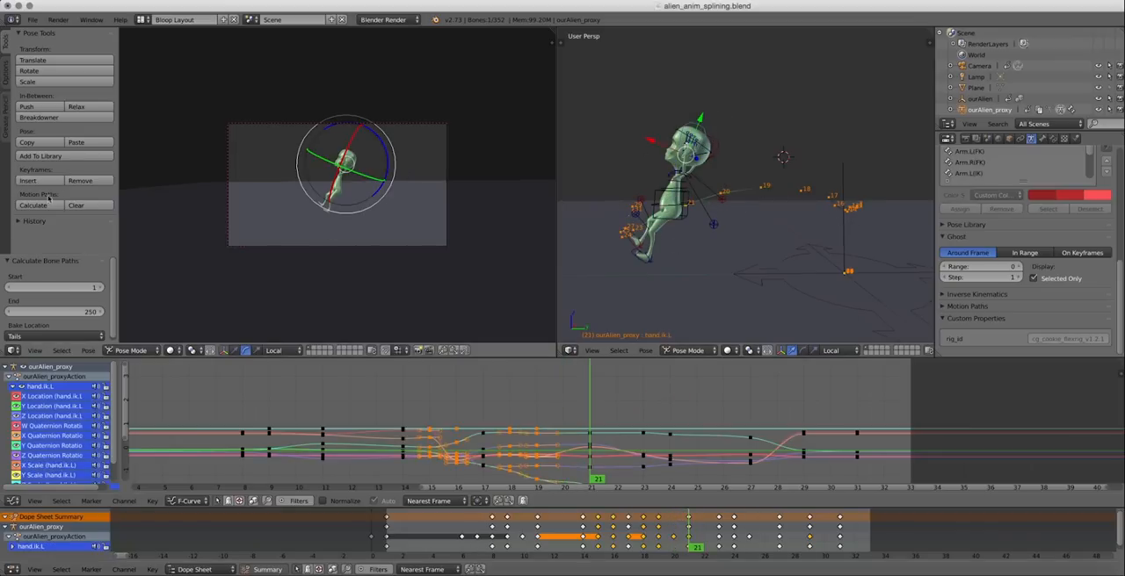
- Set Motion Paths display to In Range and translate the hand control to smooth its arc
left_click(31, 204)
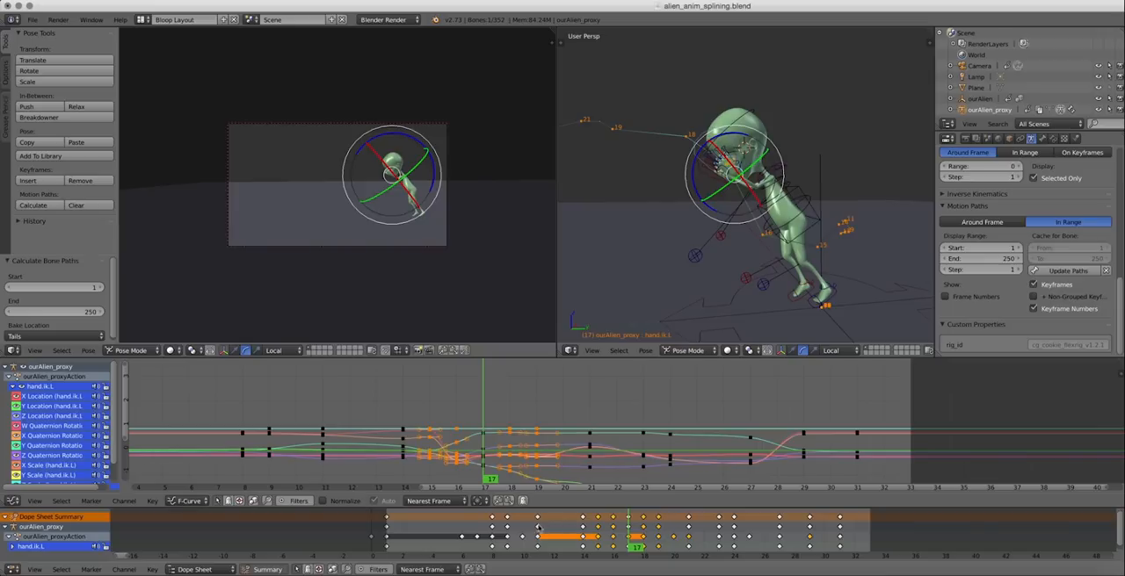
left_click(534, 489)
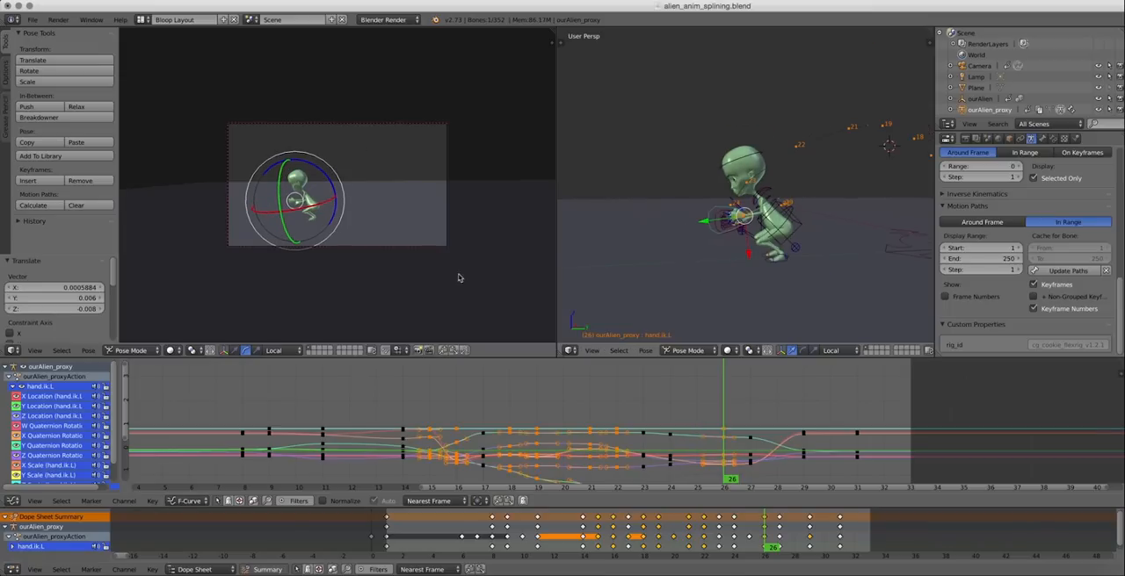
mouse_move(601, 256)
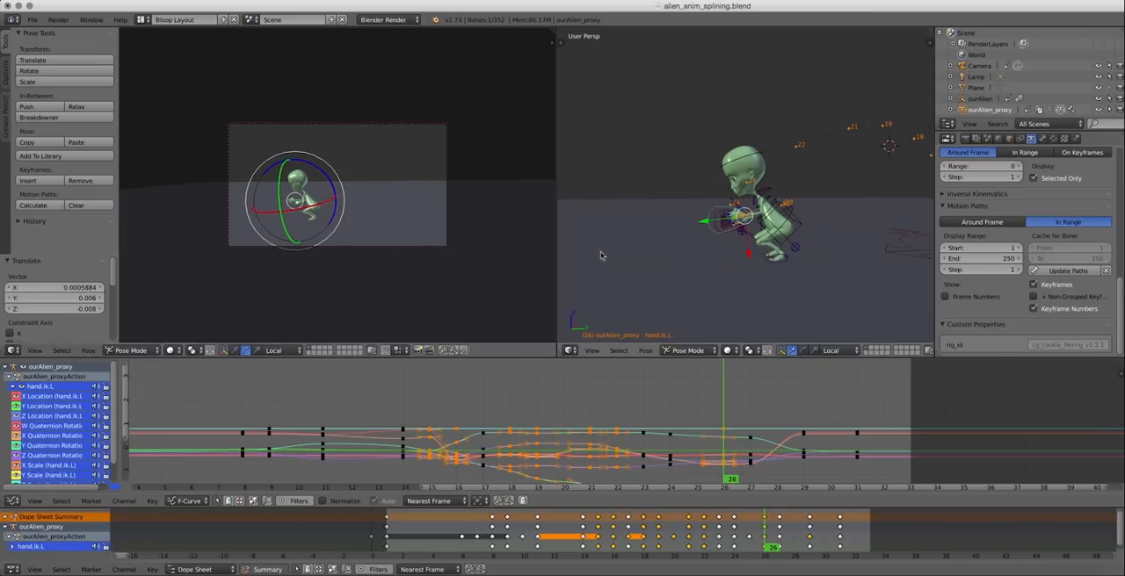